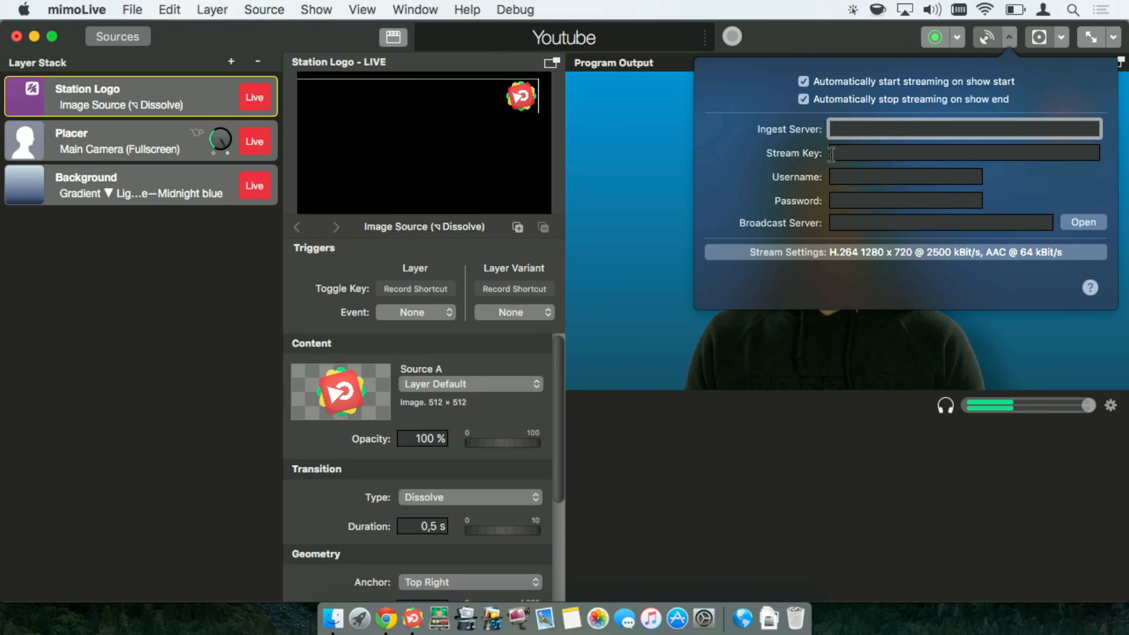
{"action": "mouse_move", "coordinate": [695, 238]}
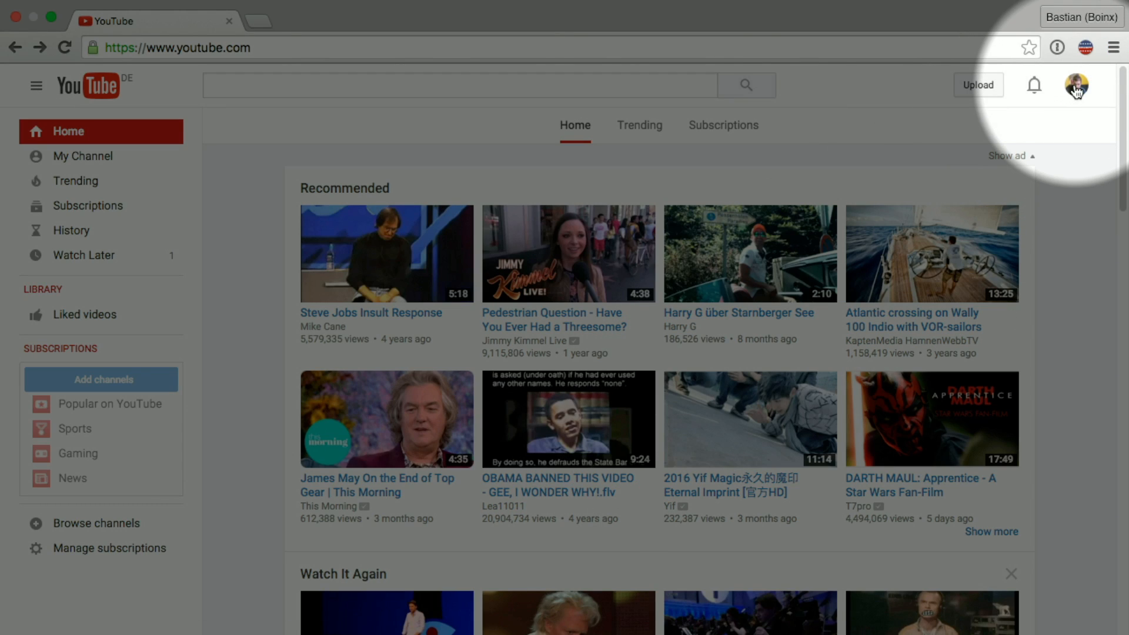
Reach Creator Studio from the account menu and expand the Live Streaming section
{"action": "left_click", "coordinate": [1076, 85]}
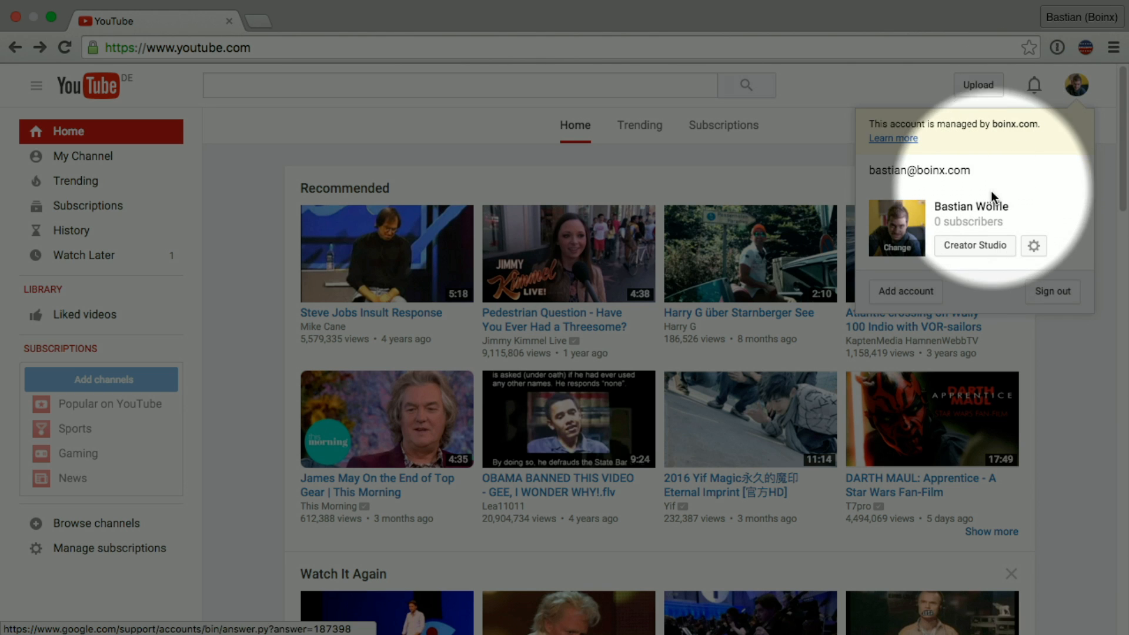
{"action": "left_click", "coordinate": [974, 246]}
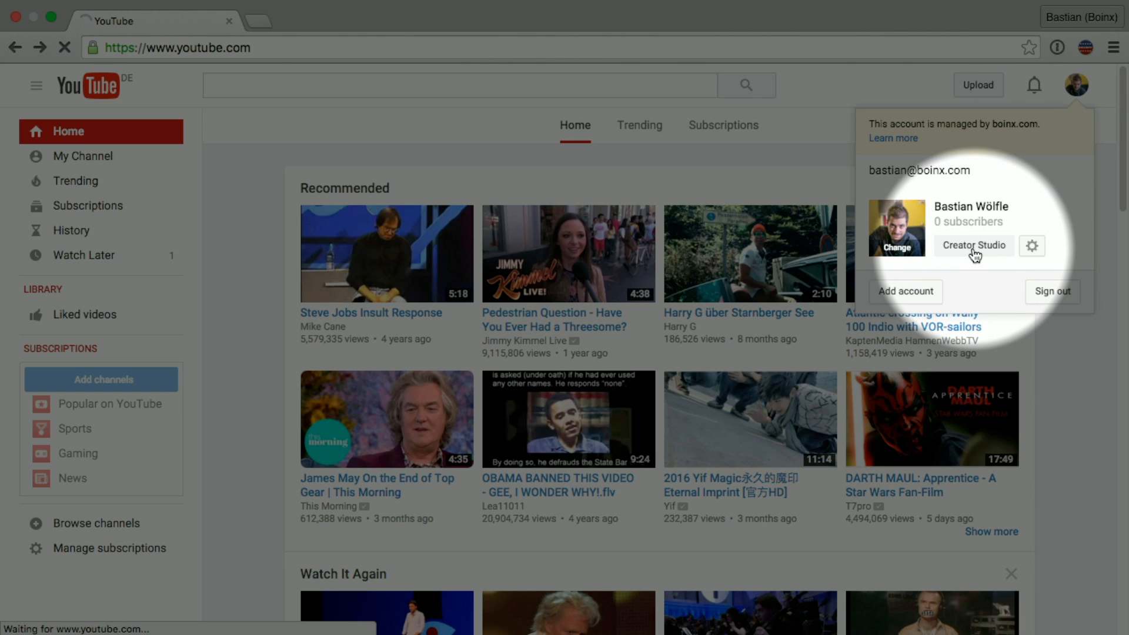
{"action": "left_click", "coordinate": [974, 246]}
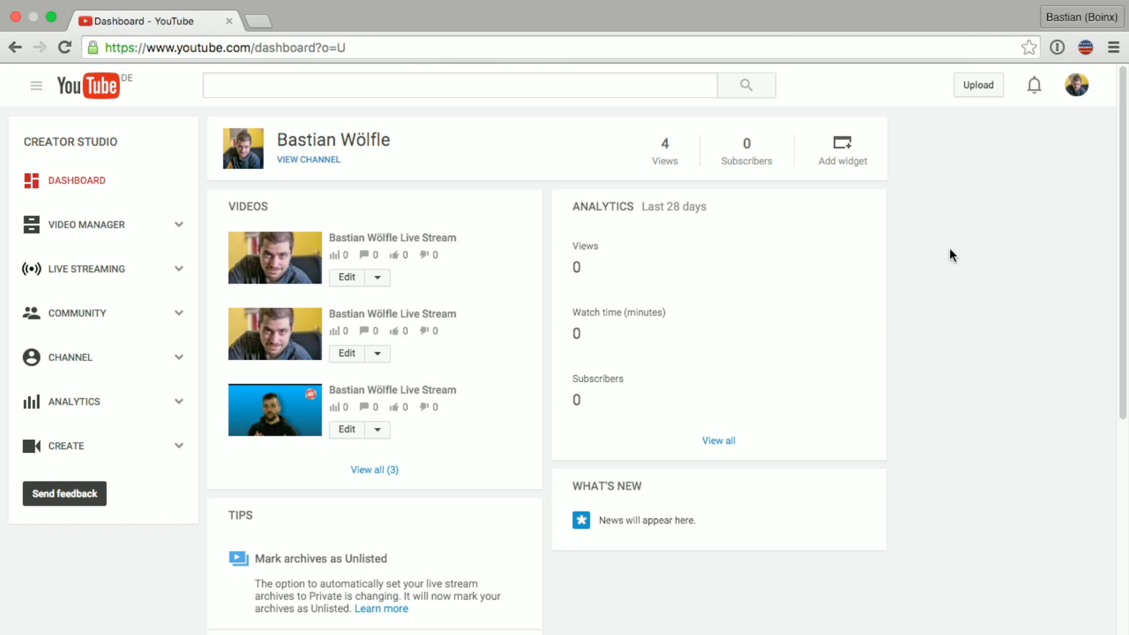
{"action": "mouse_move", "coordinate": [113, 281]}
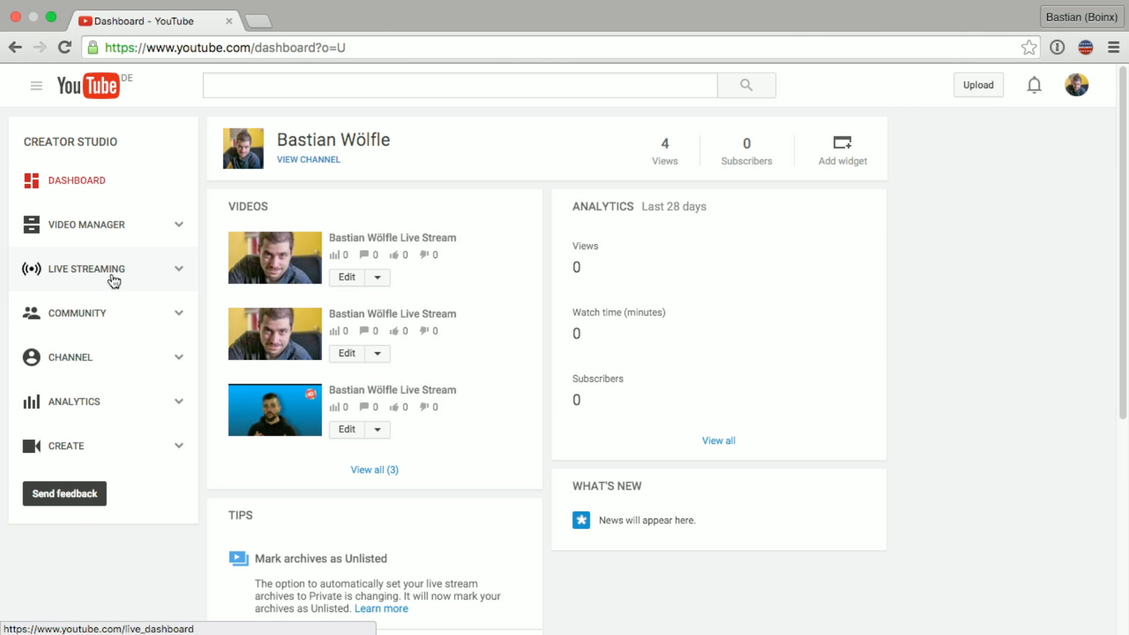
{"action": "left_click", "coordinate": [86, 268]}
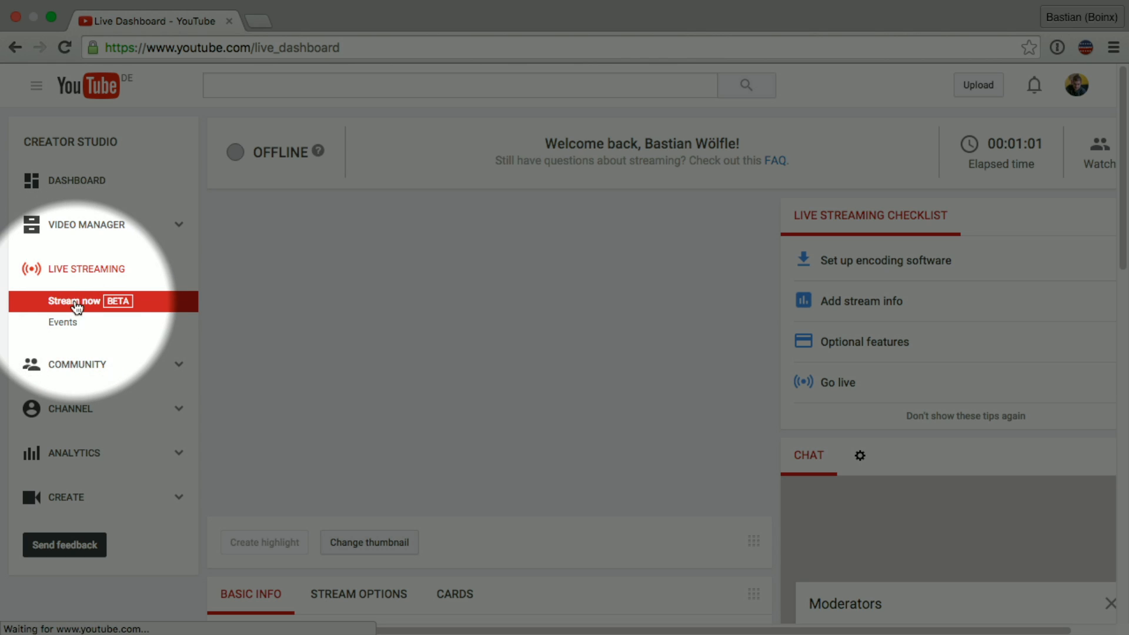
On the Stream now dashboard, copy the Server URL from Encoder Setup
{"action": "left_click", "coordinate": [75, 301]}
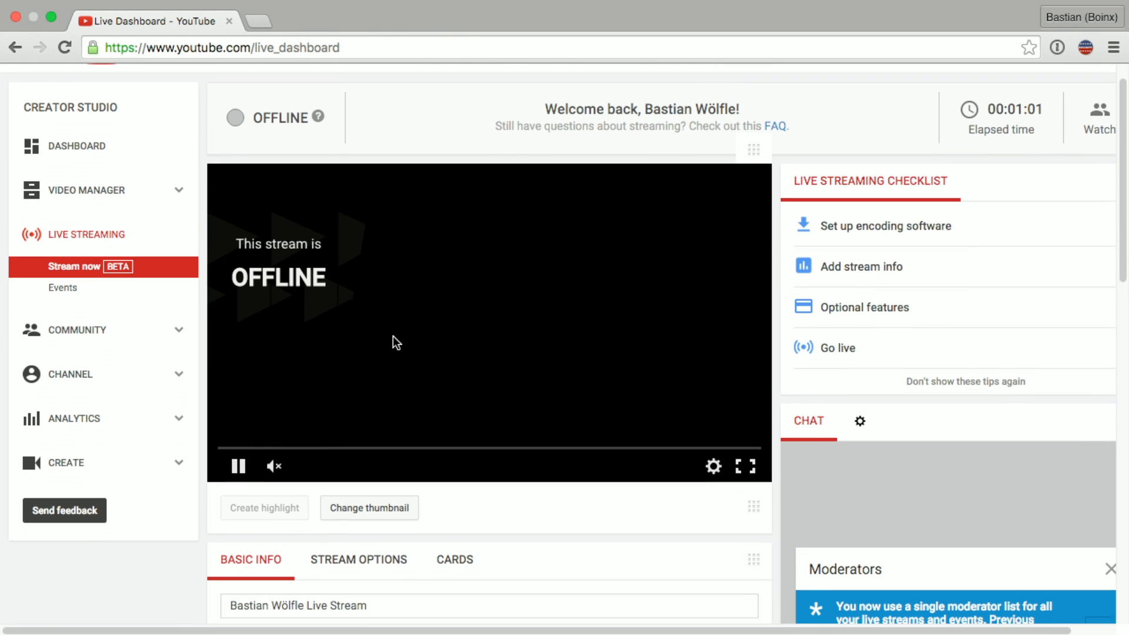
{"action": "scroll", "scroll_direction": "down", "scroll_amount": 3}
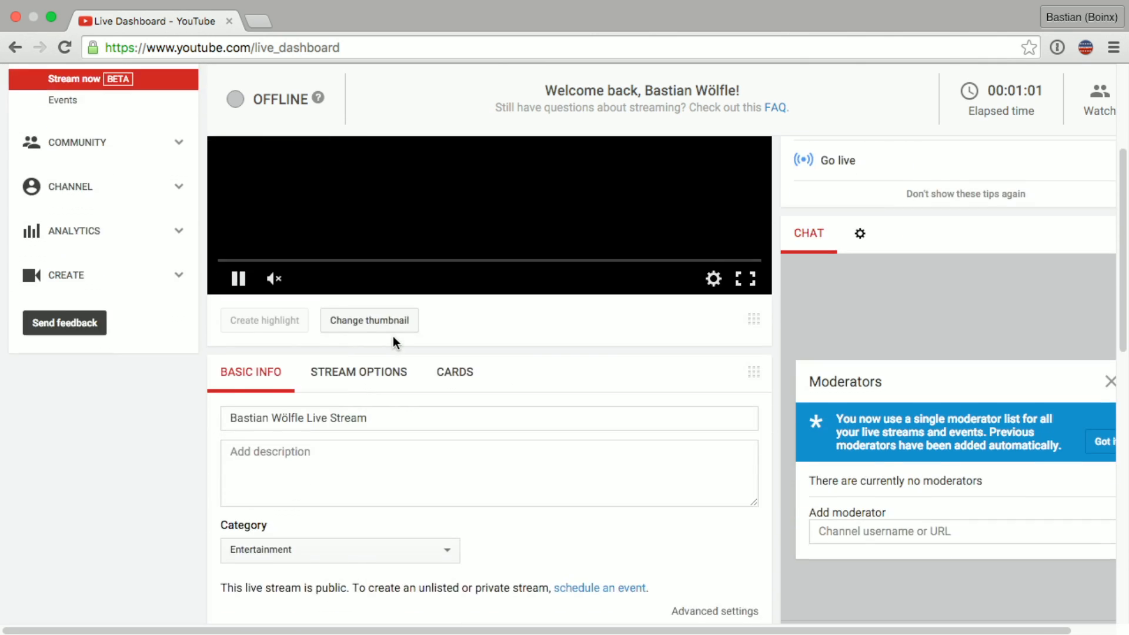
{"action": "scroll", "scroll_direction": "down", "scroll_amount": 3}
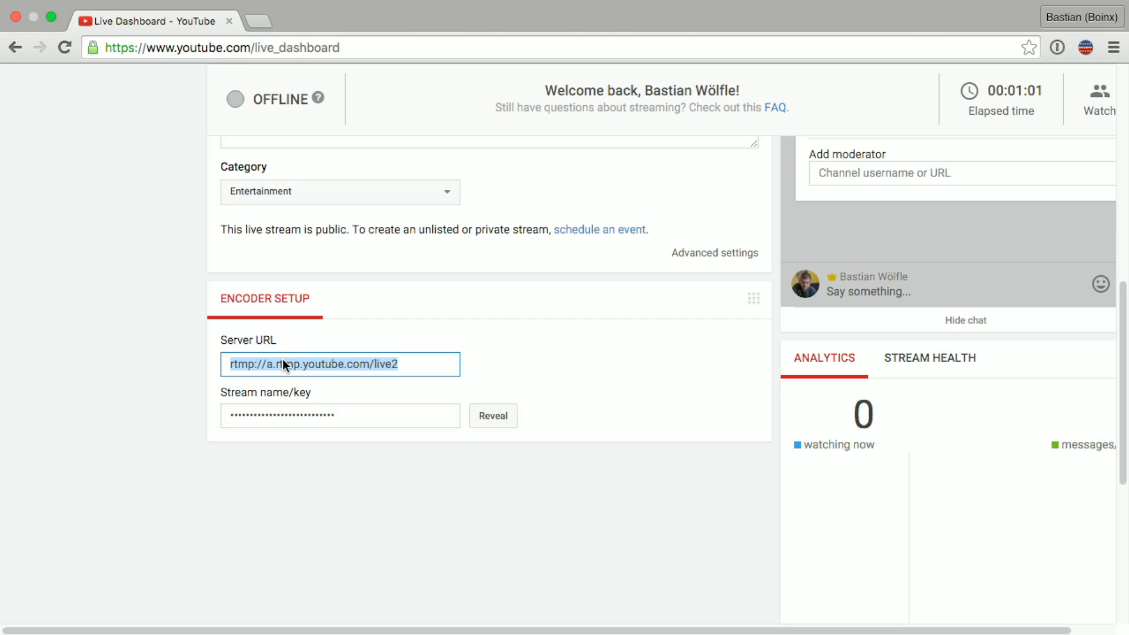
{"action": "right_click", "coordinate": [313, 363]}
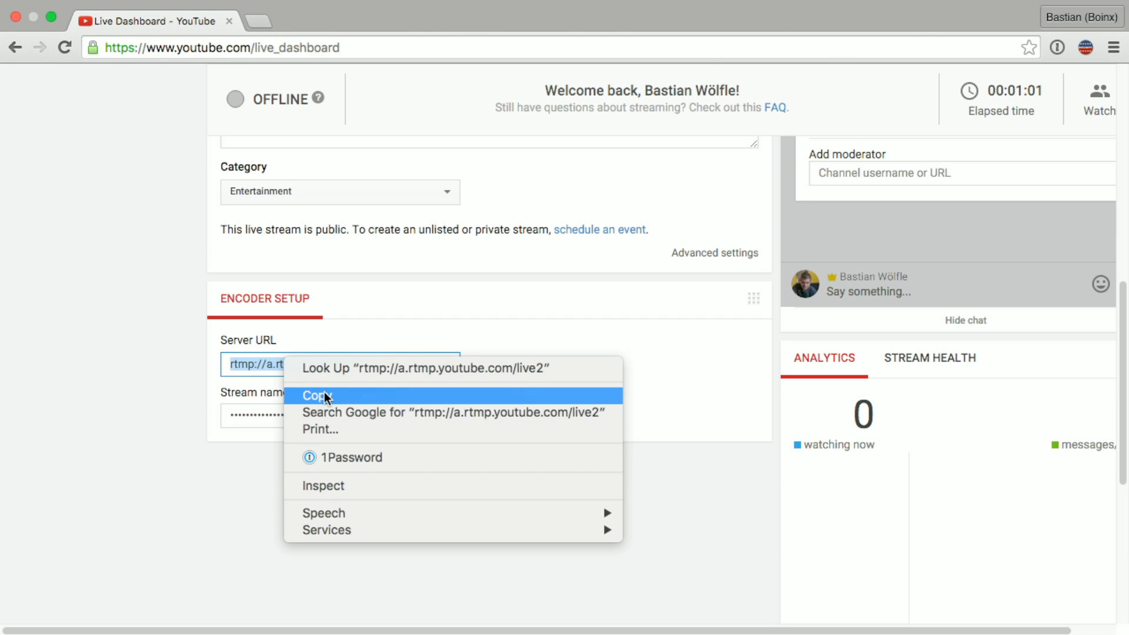
{"action": "left_click", "coordinate": [316, 395]}
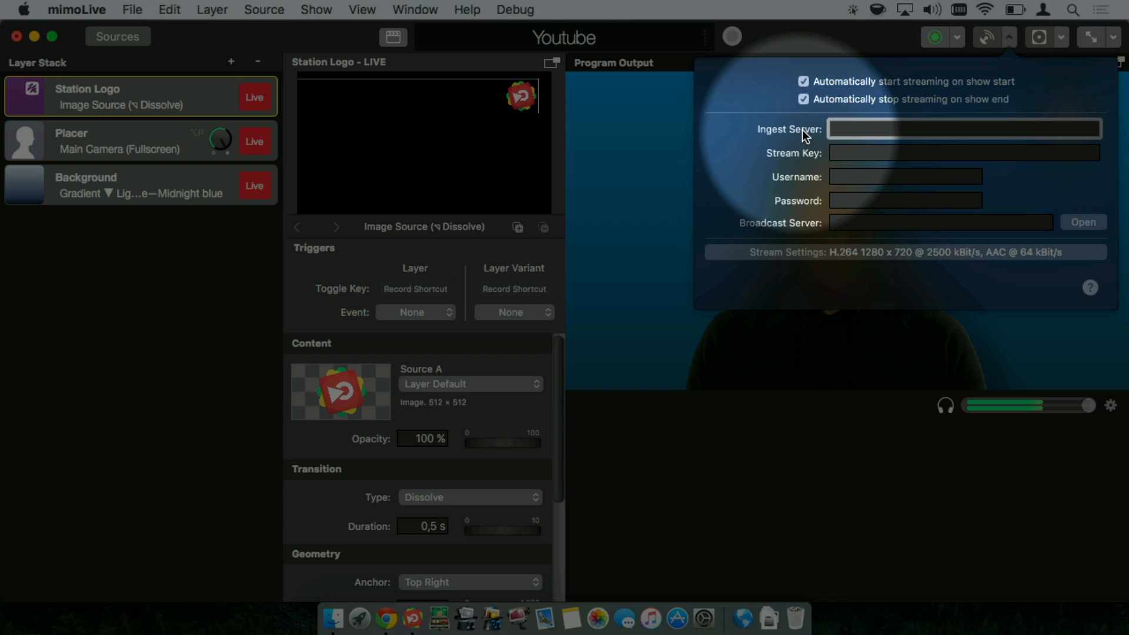
Paste YouTube's RTMP server URL into the Ingest Server field
{"action": "left_click", "coordinate": [964, 130]}
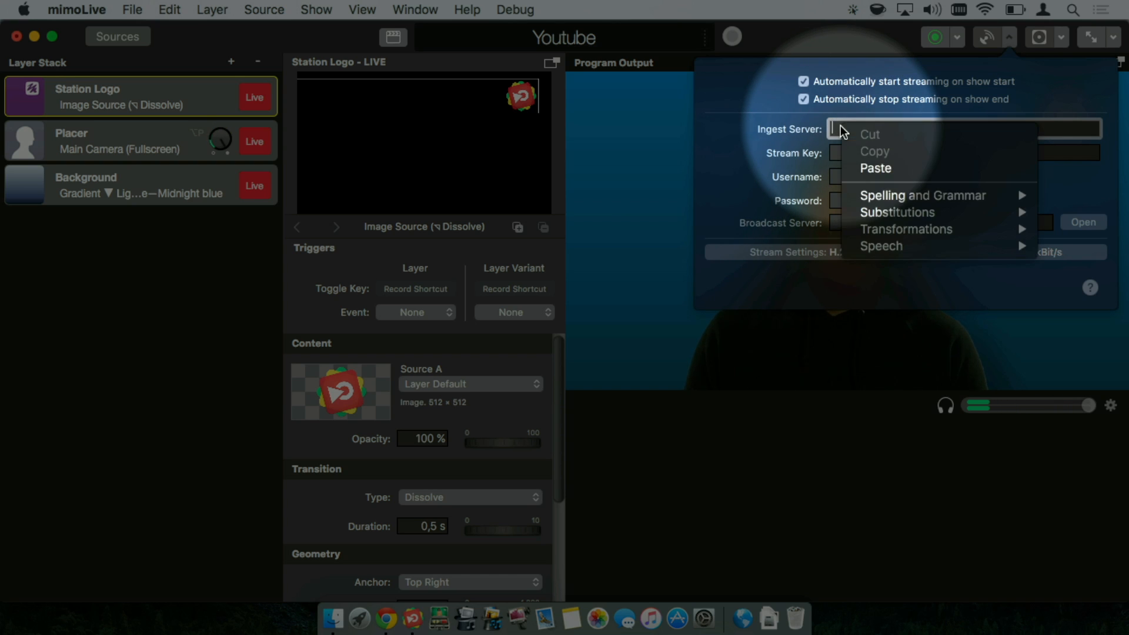
{"action": "mouse_move", "coordinate": [881, 174]}
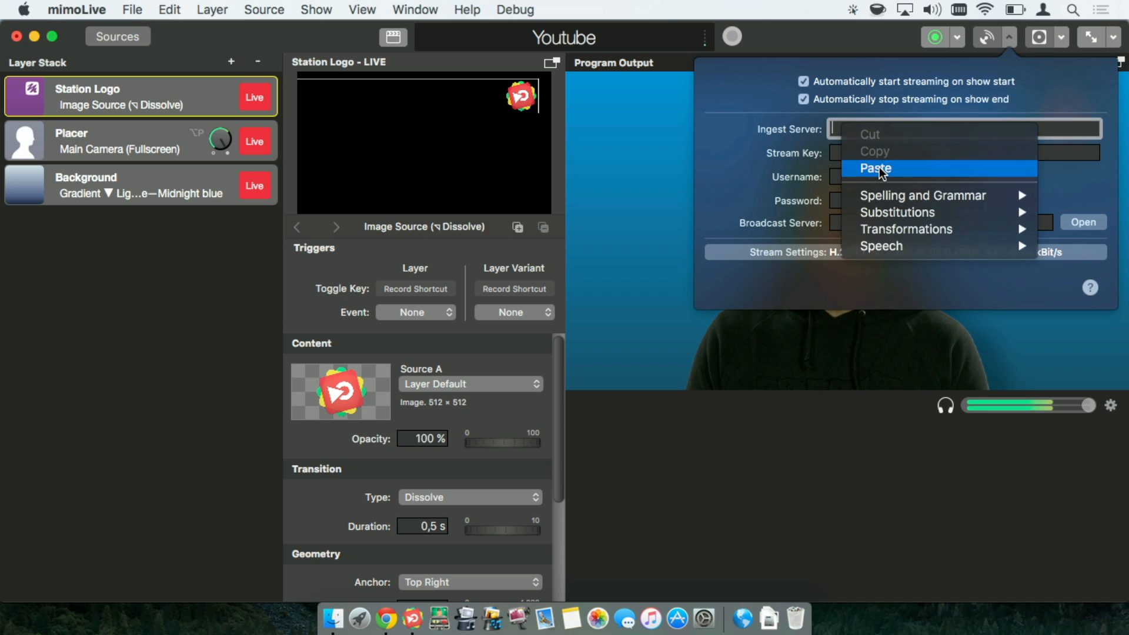
{"action": "left_click", "coordinate": [875, 168]}
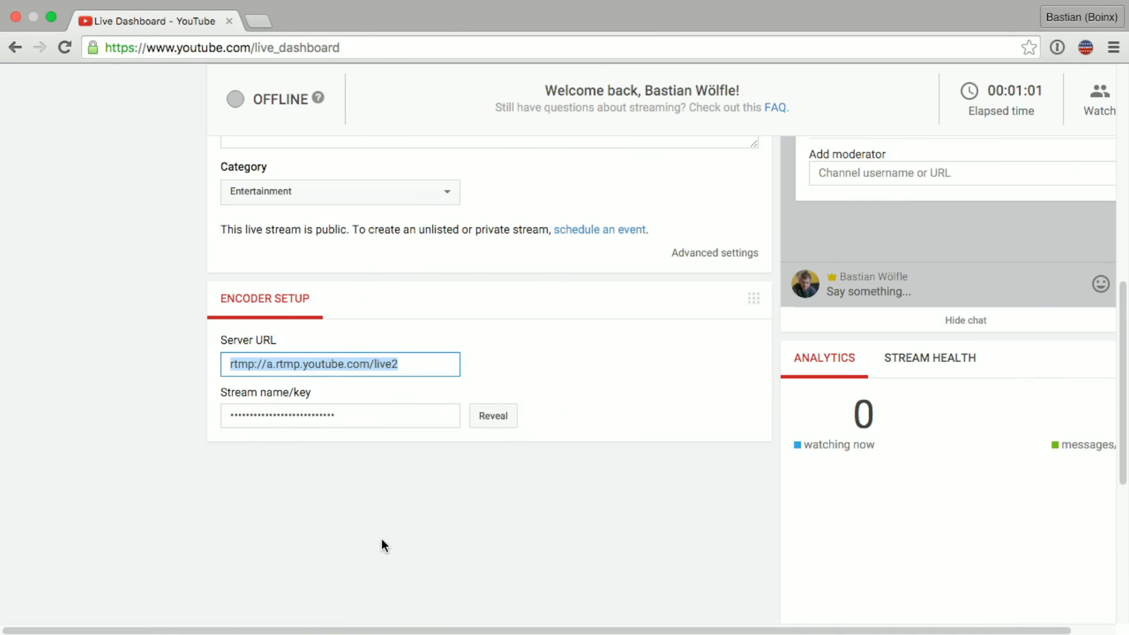
{"action": "mouse_move", "coordinate": [284, 404]}
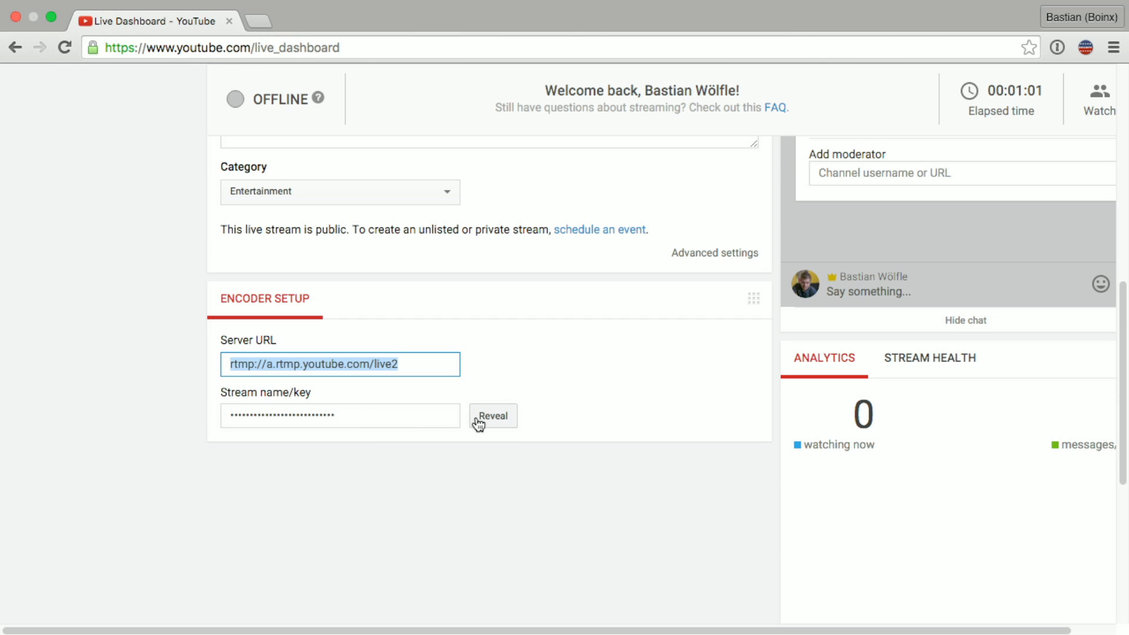
Reveal the stream name/key in Encoder Setup and copy it
{"action": "left_click", "coordinate": [493, 415]}
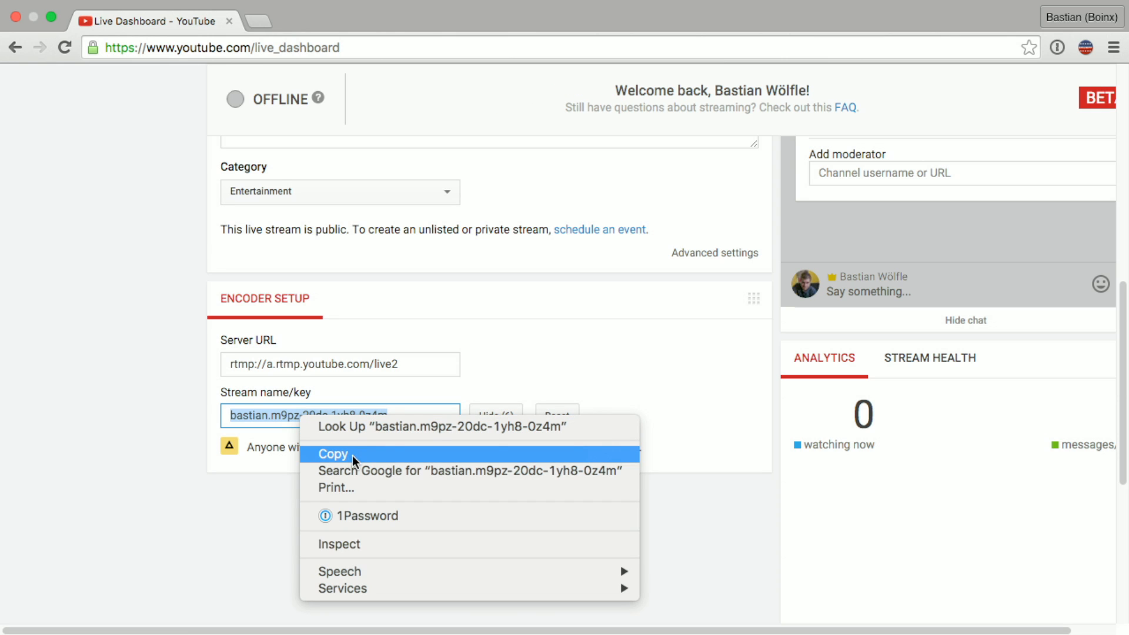
{"action": "left_click", "coordinate": [333, 454]}
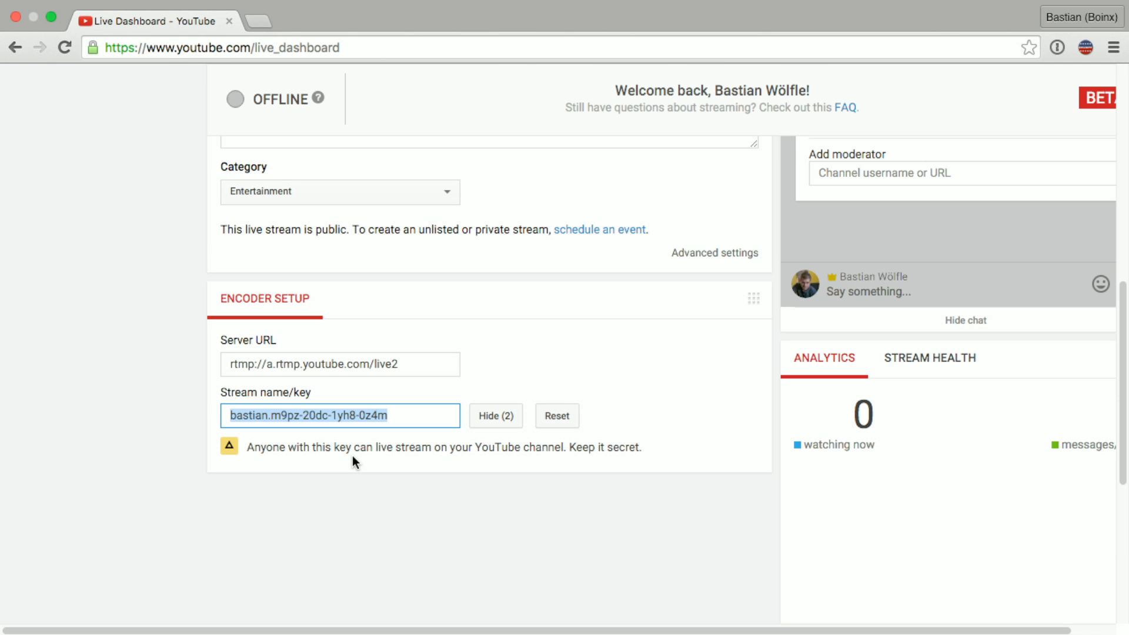
{"action": "left_click", "coordinate": [495, 416]}
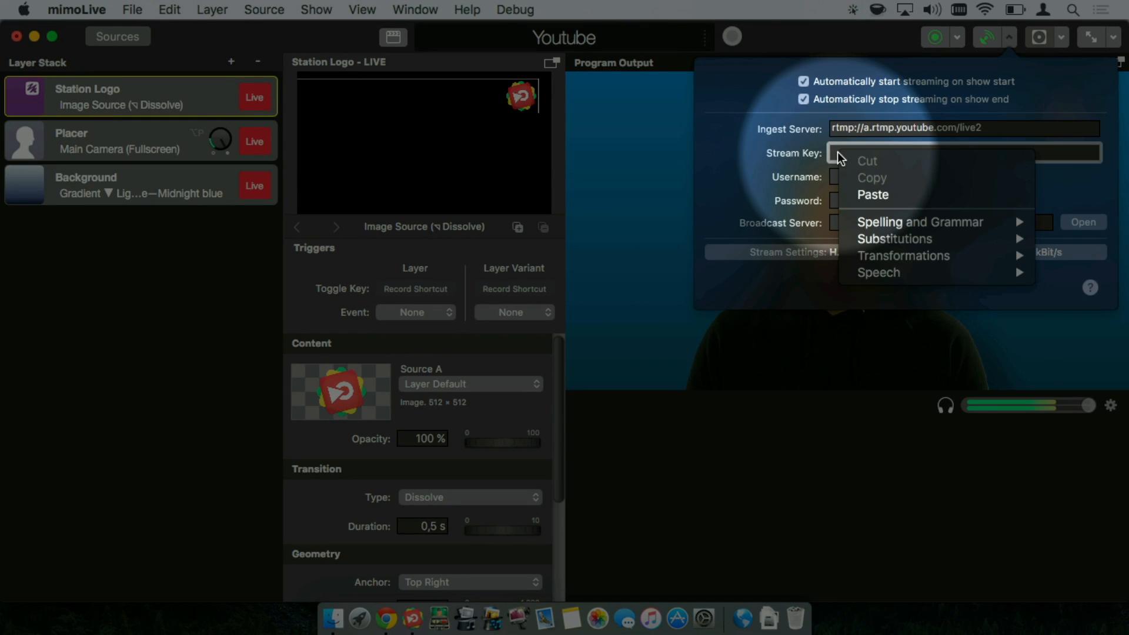
Paste the stream key and start streaming the show to YouTube
{"action": "left_click", "coordinate": [873, 194]}
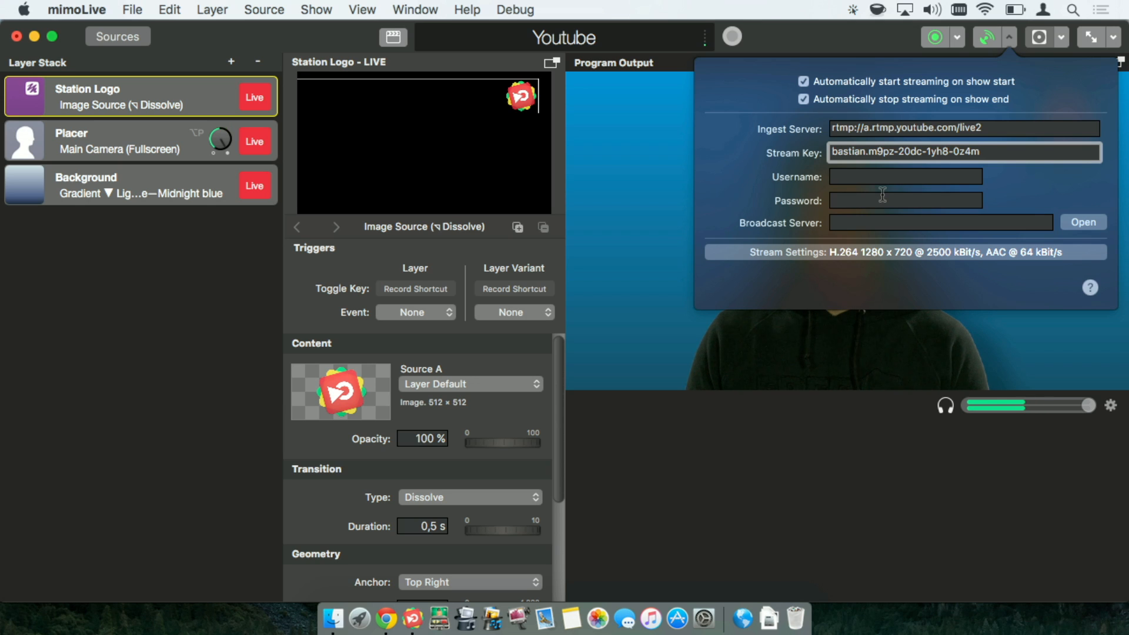
{"action": "left_click", "coordinate": [1010, 38]}
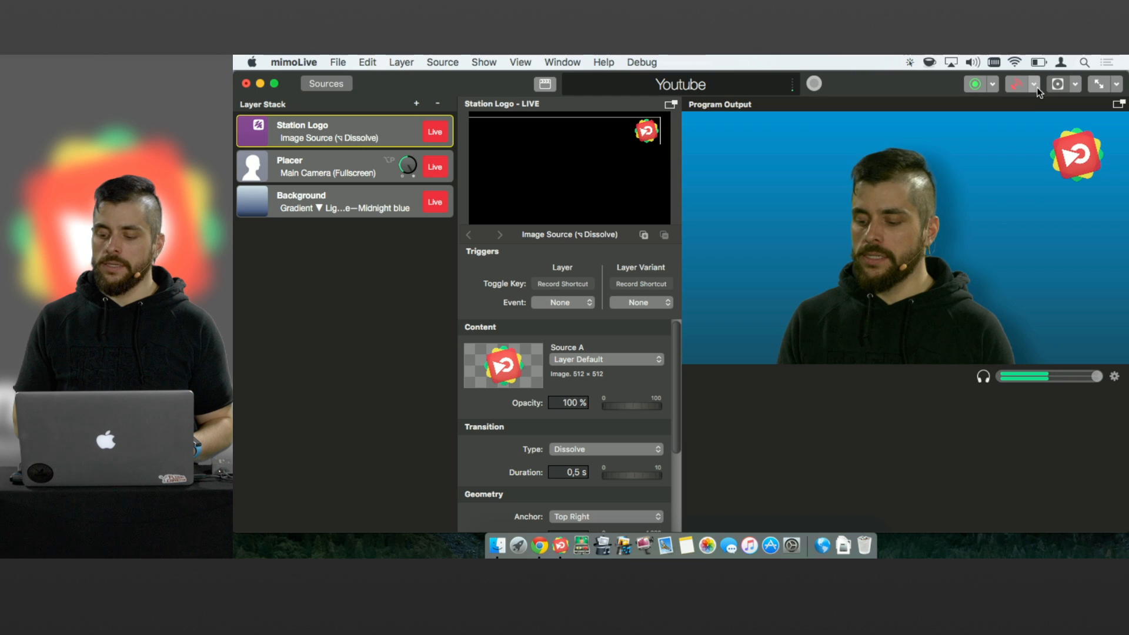
{"action": "left_click", "coordinate": [1032, 83]}
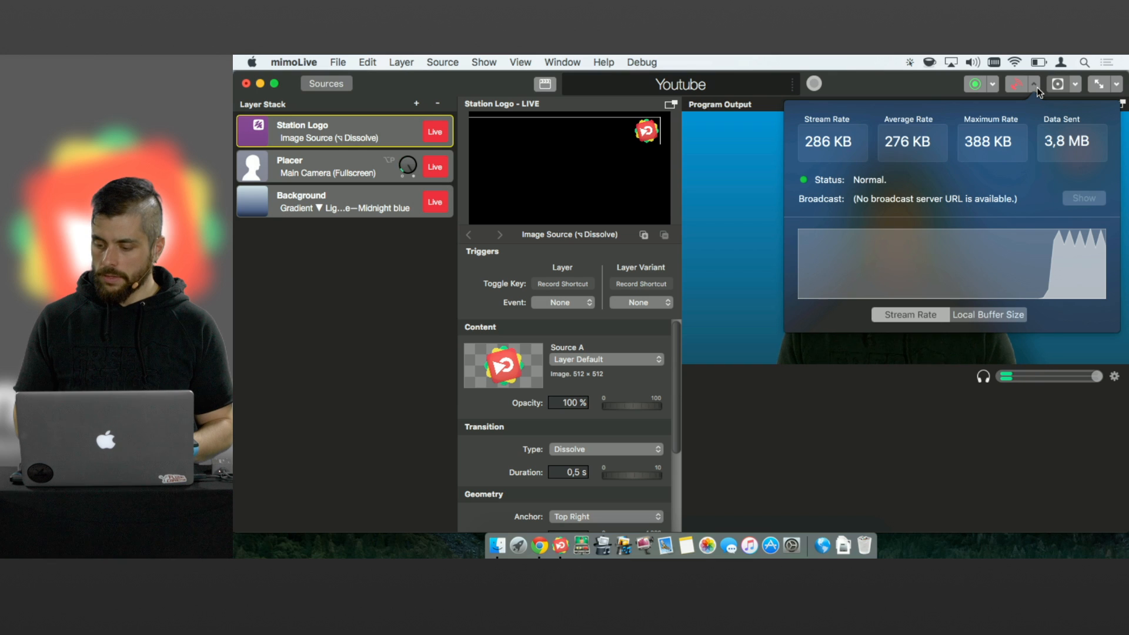
{"action": "left_click", "coordinate": [1019, 83]}
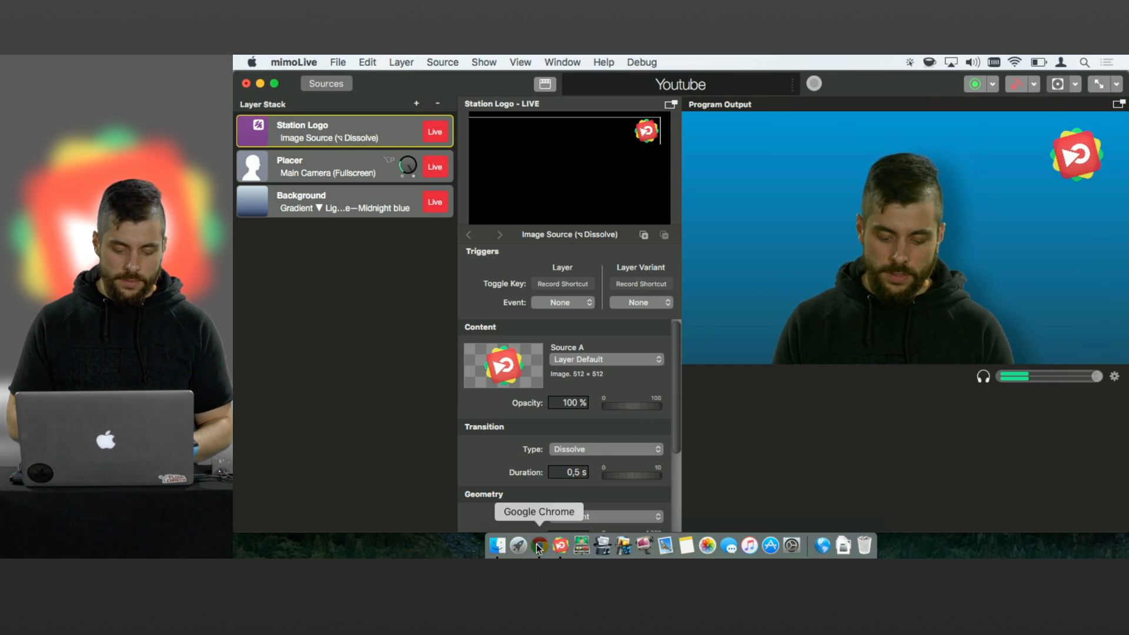
Check the Live Dashboard shows the stream live and view it on the public watch page
{"action": "left_click", "coordinate": [539, 545]}
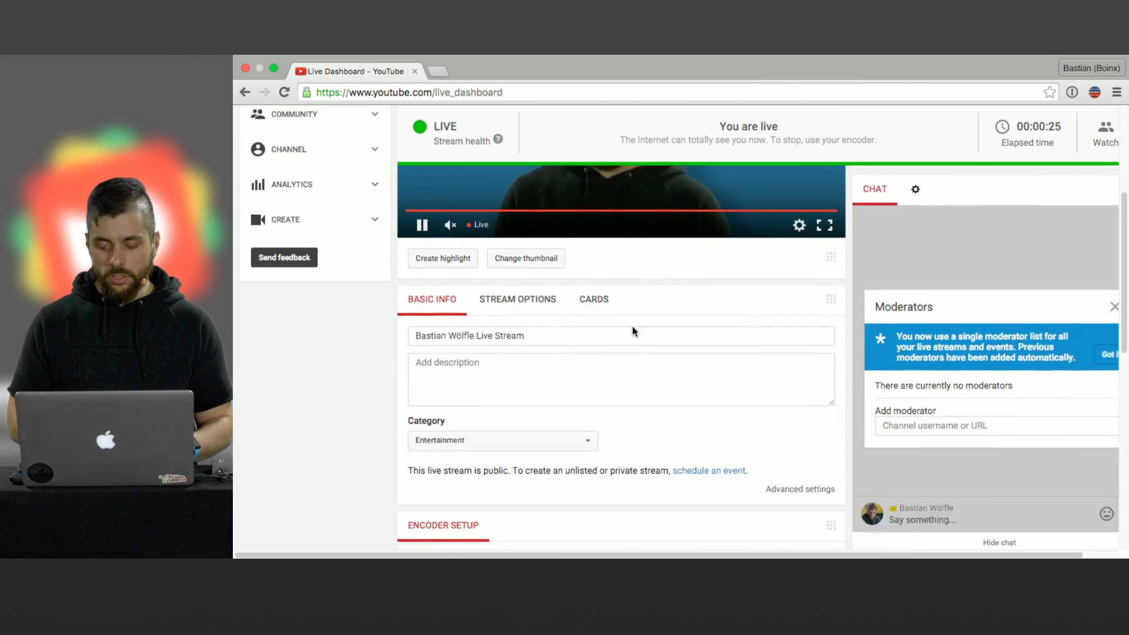
{"action": "scroll", "scroll_direction": "down", "scroll_amount": 3}
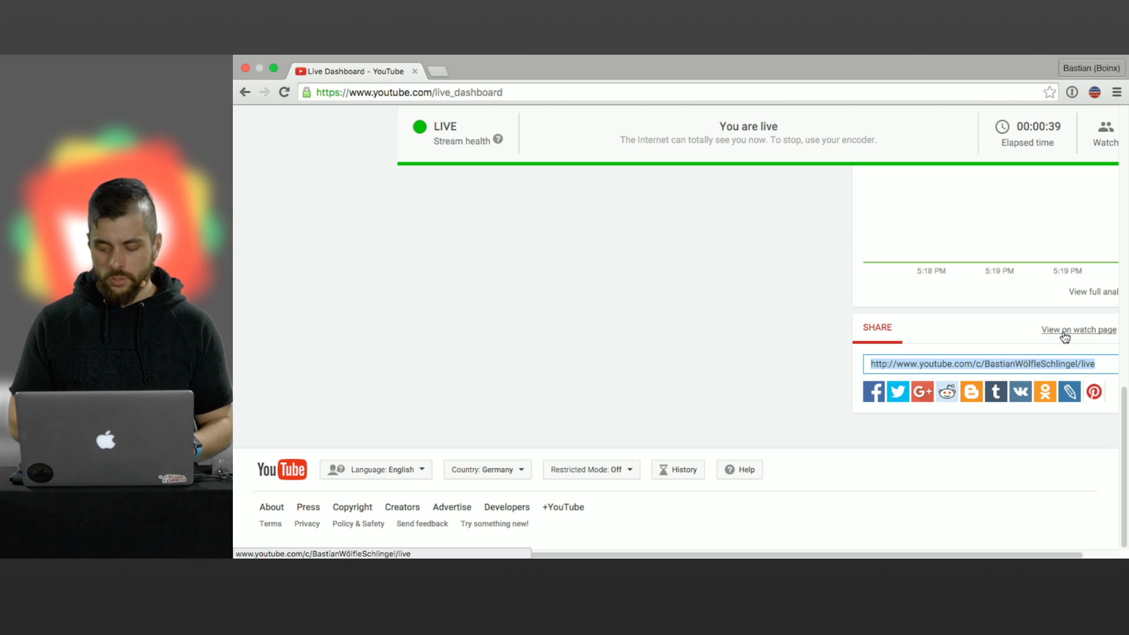
{"action": "left_click", "coordinate": [1079, 329]}
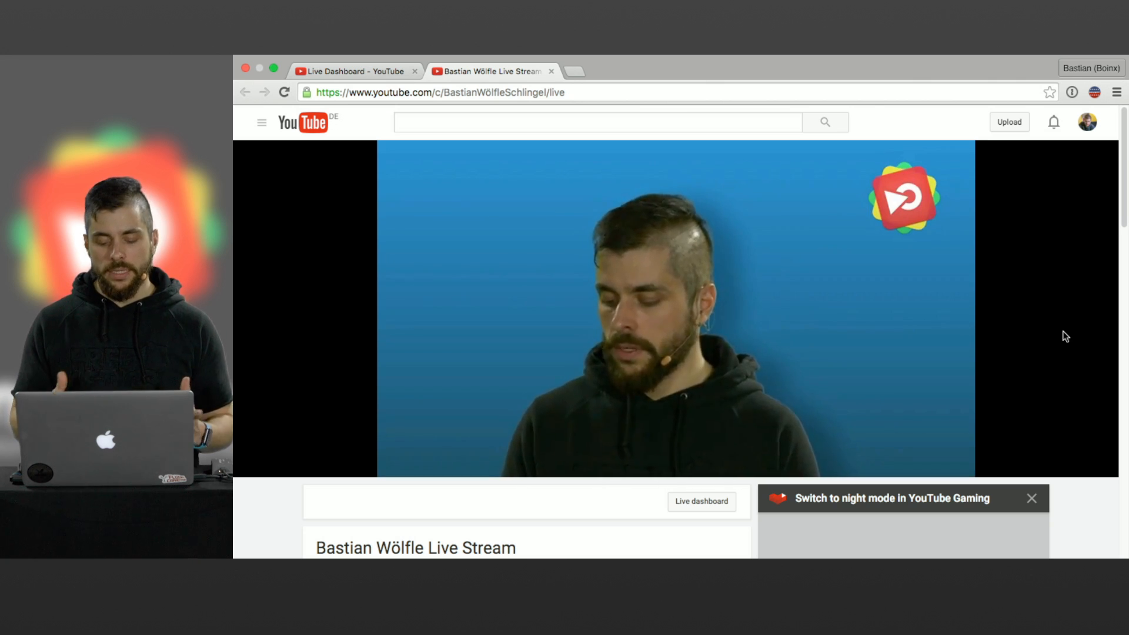
{"action": "mouse_move", "coordinate": [726, 313]}
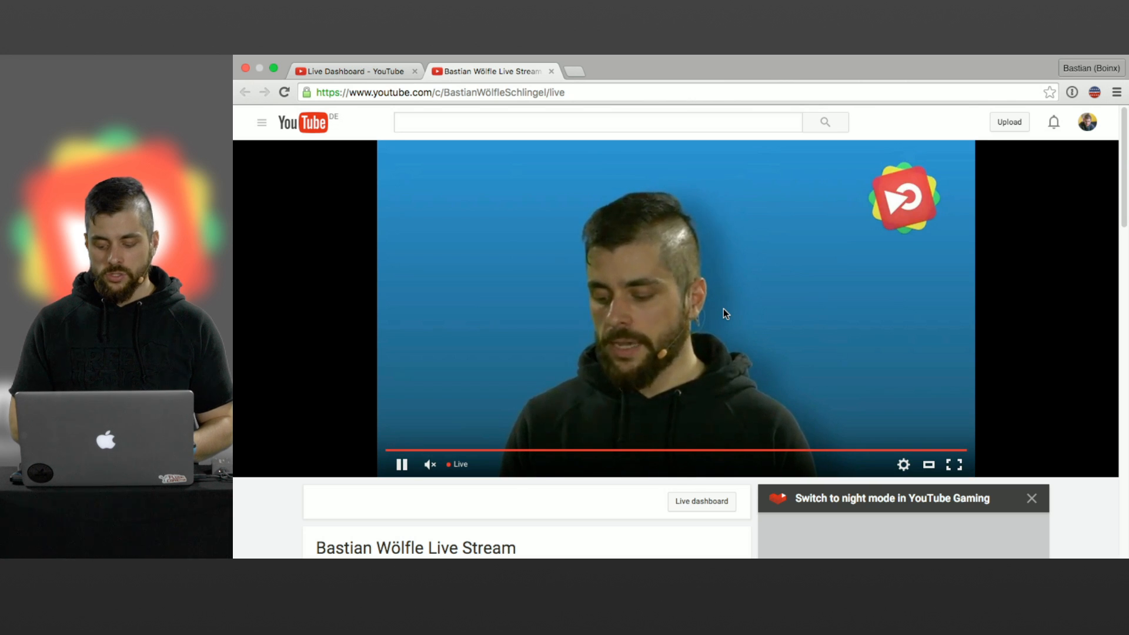